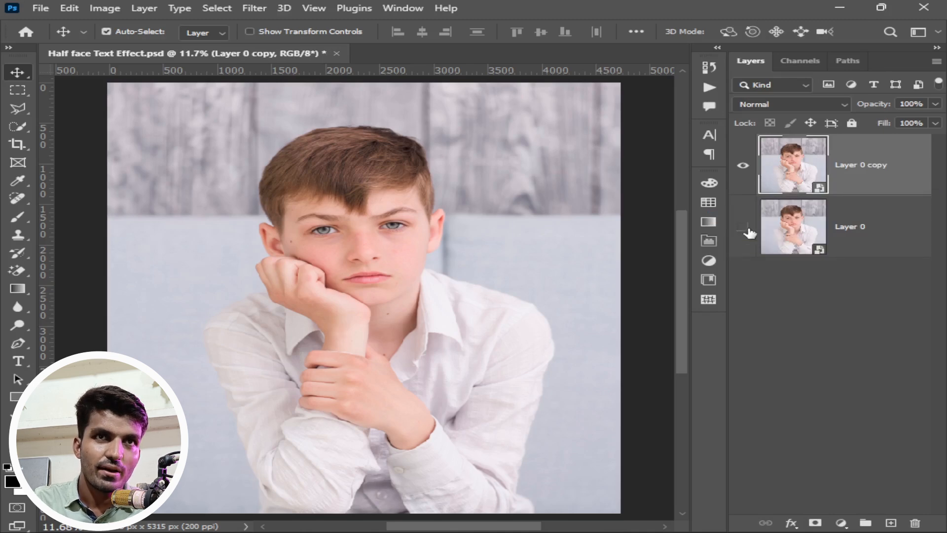
Auto-select the boy with Select Subject for a transparent cut-out
left_click(17, 127)
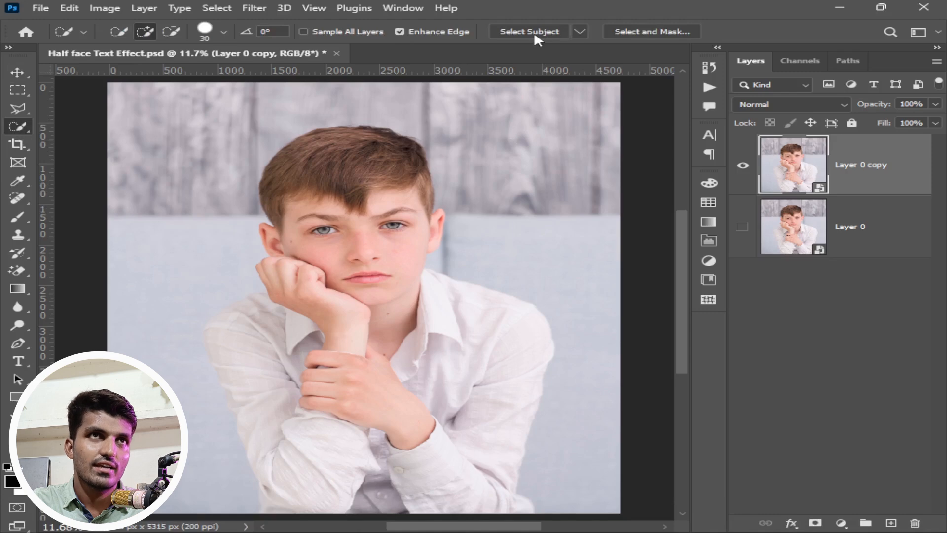
left_click(529, 31)
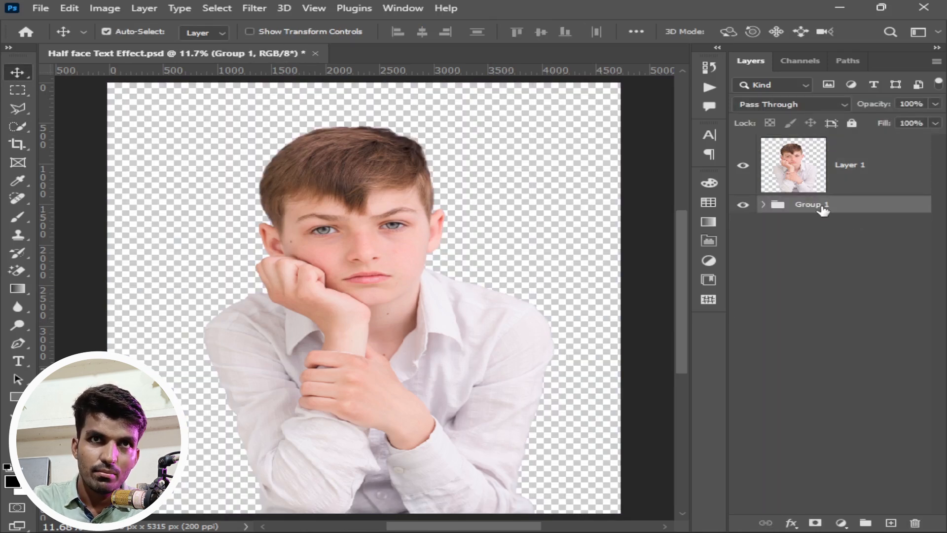
Hide Group 1 and add a light-grey Solid Color fill layer behind the boy
left_click(744, 205)
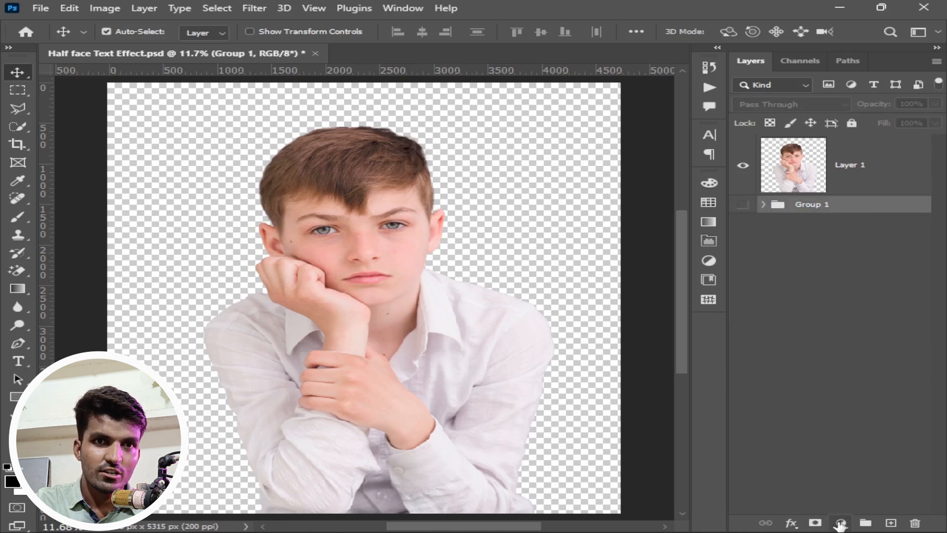
left_click(839, 523)
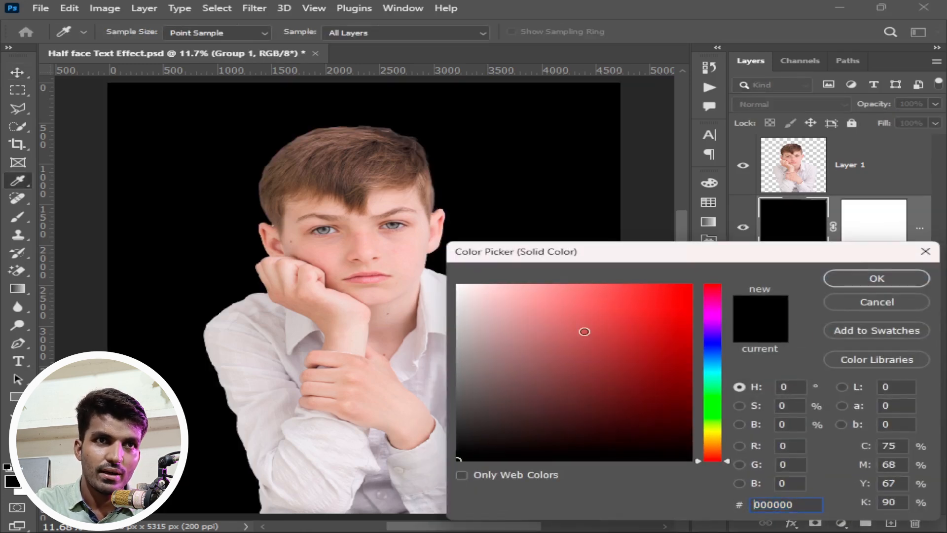
left_click(458, 277)
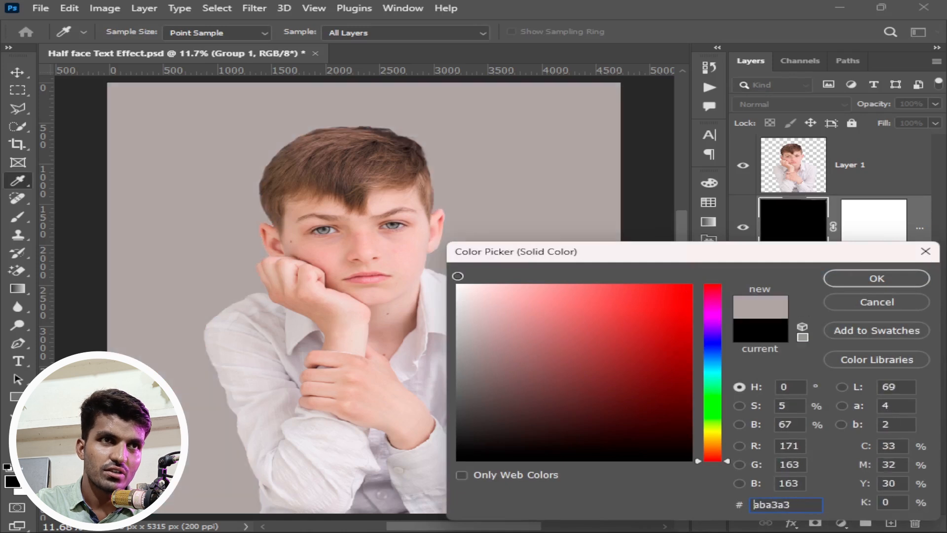
left_click(876, 279)
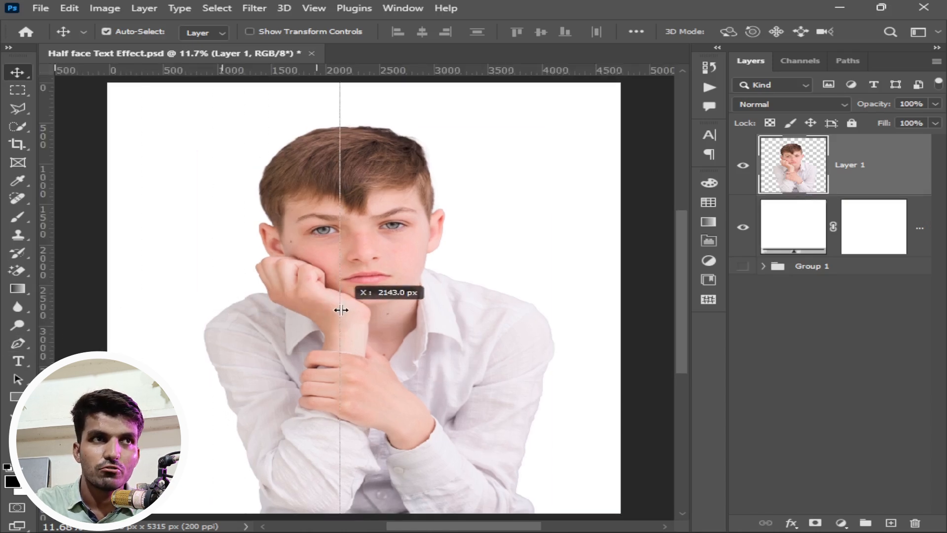
Place a vertical guide through the centre of the face and lock it
left_click_drag(340, 310, 364, 276)
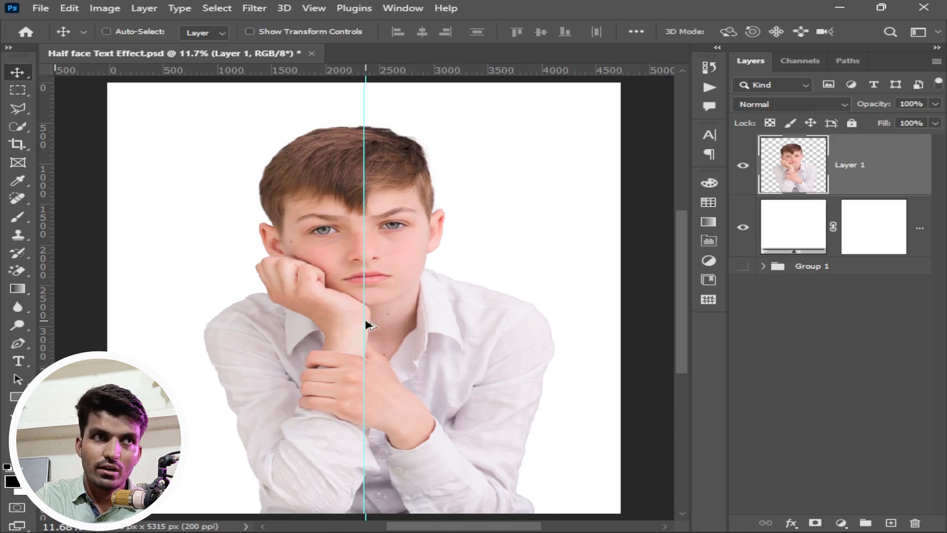
right_click(364, 326)
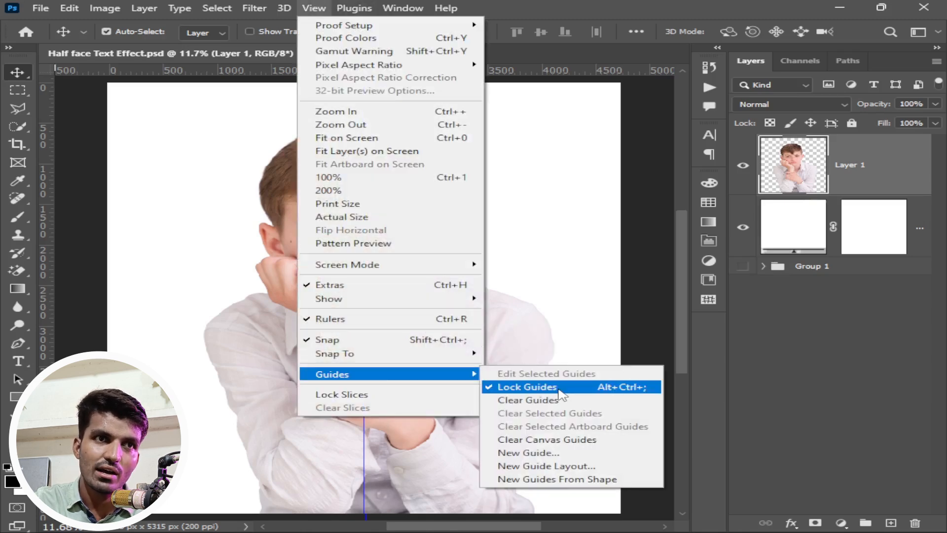
left_click(527, 386)
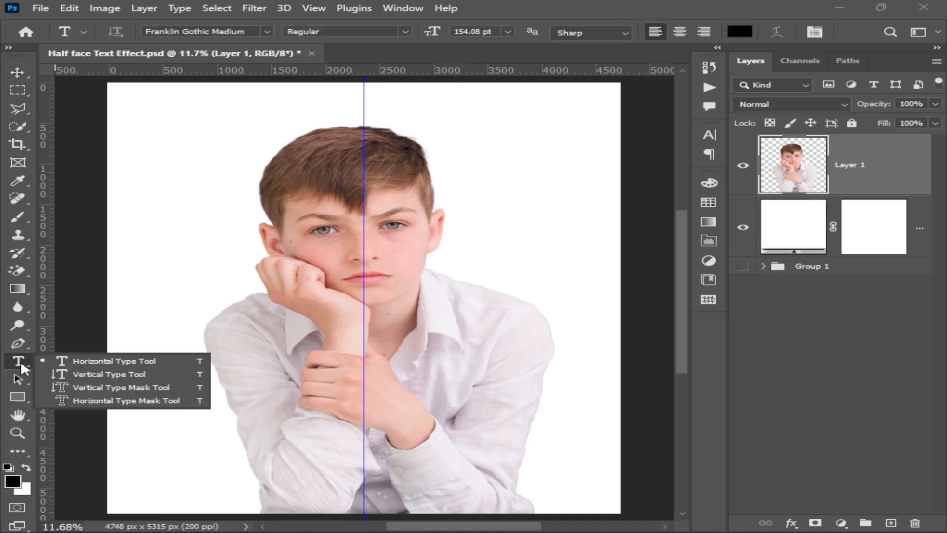
Set the type in all caps with tight leading and a condensed bold font via the Character panel
type("Lorem Ipsum")
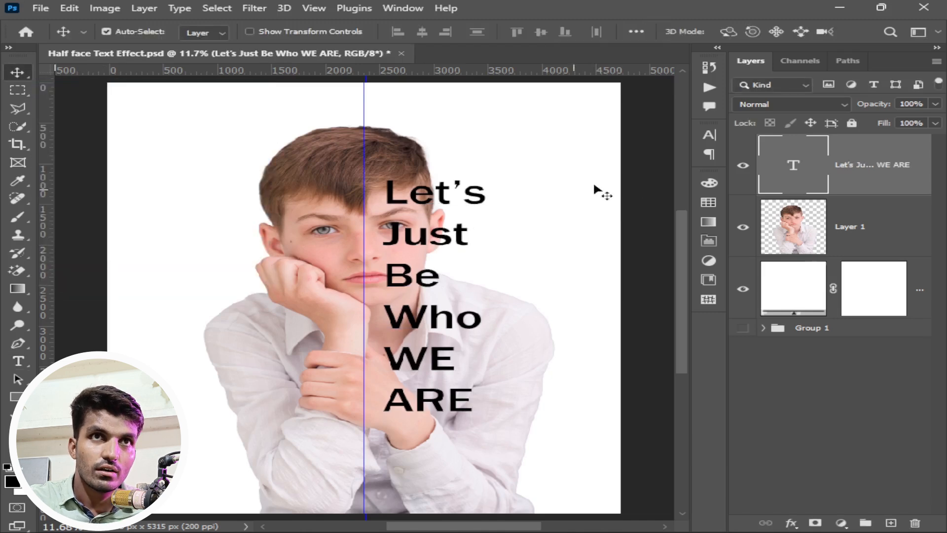
left_click(402, 9)
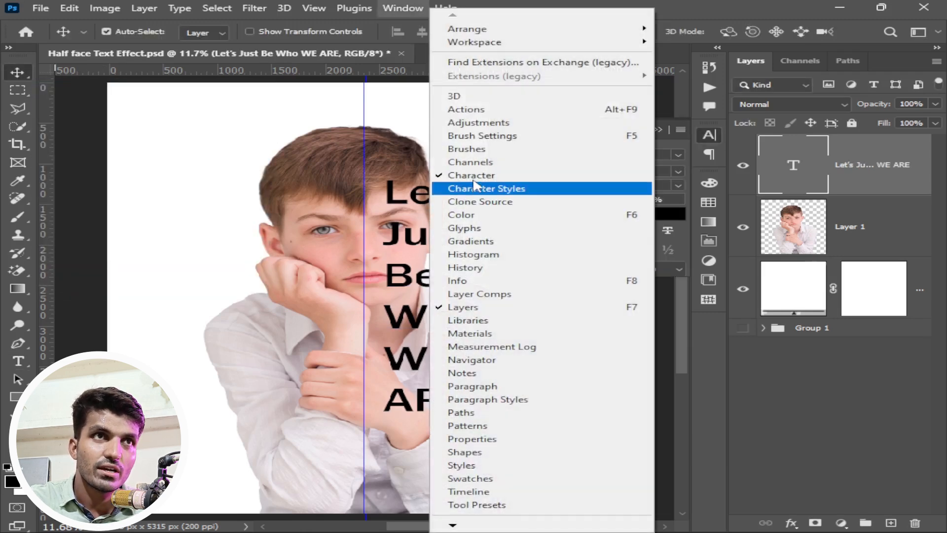
left_click(472, 175)
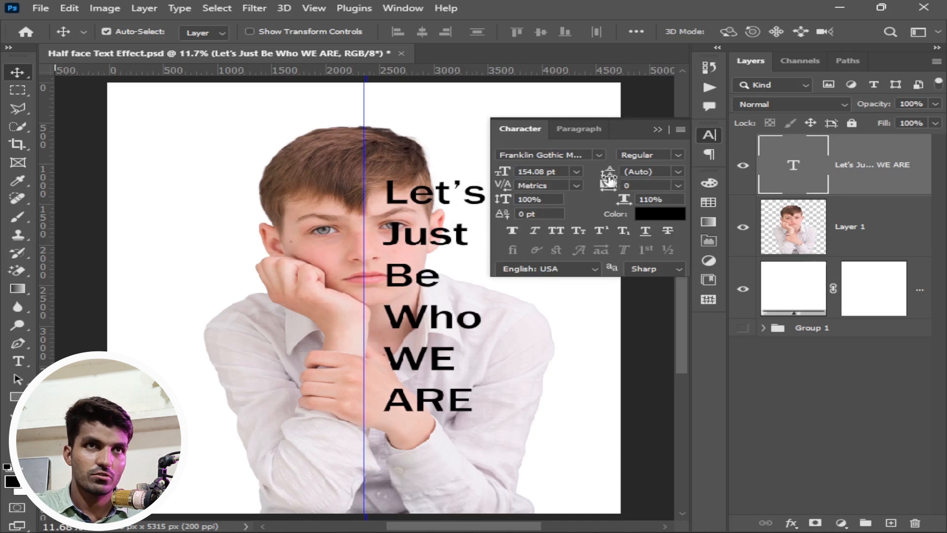
mouse_move(610, 179)
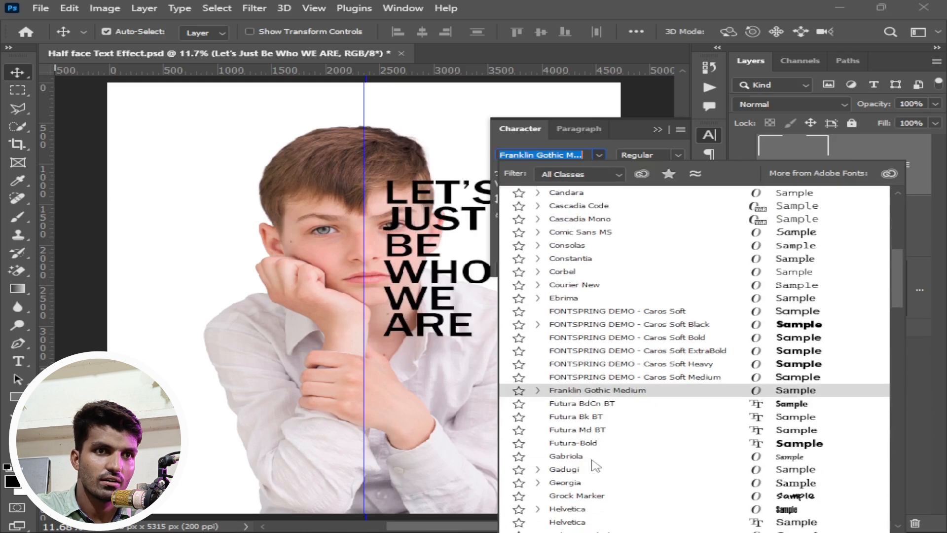
left_click(566, 509)
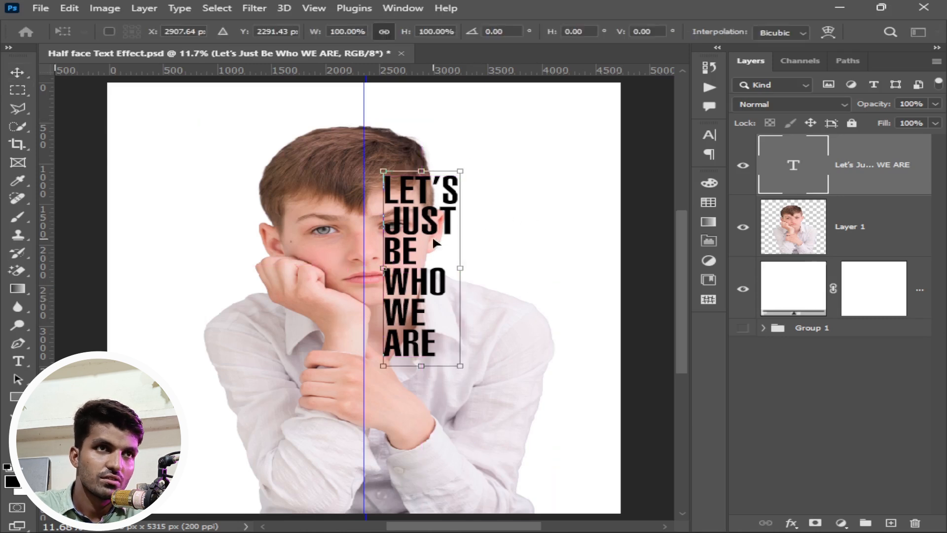
Free-transform the text to start at the guide and fill the right half, then commit
left_click_drag(421, 266, 398, 247)
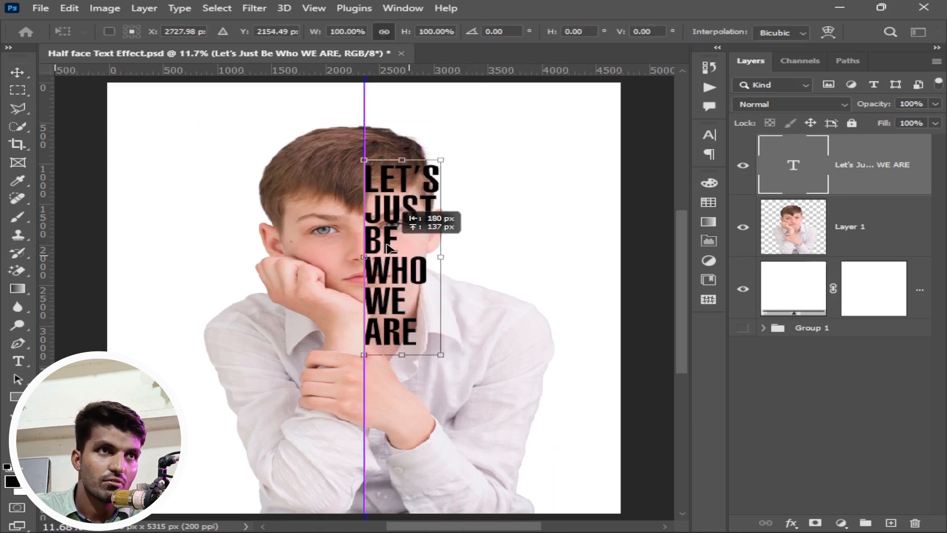
left_click_drag(441, 355, 487, 446)
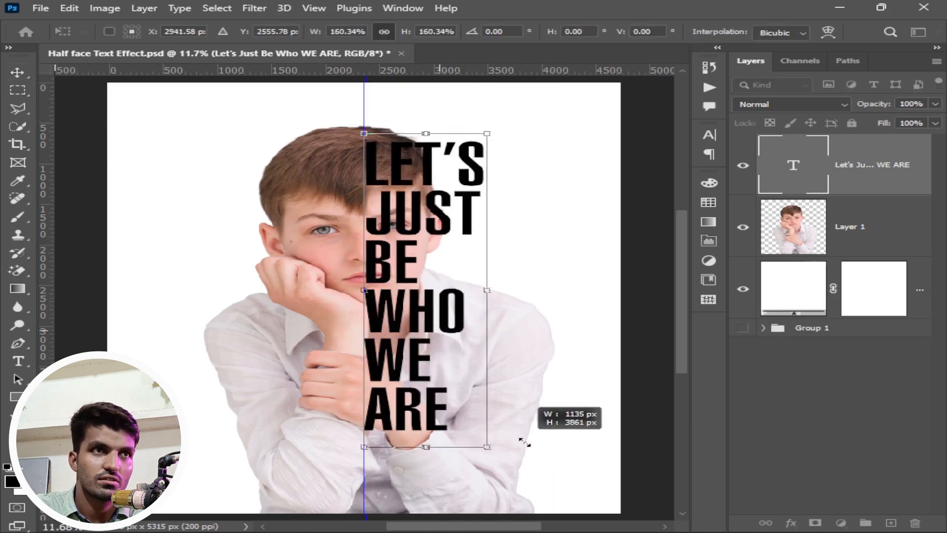
left_click(851, 227)
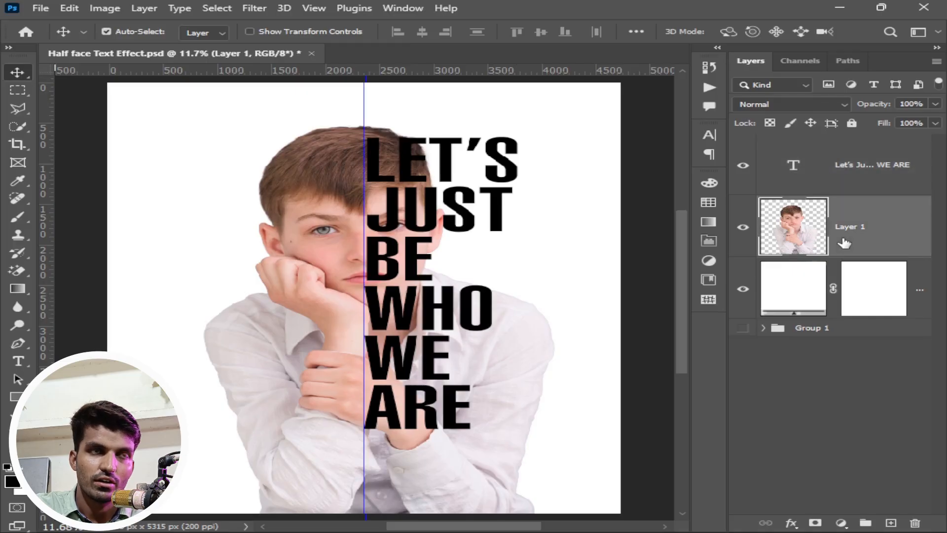
mouse_move(875, 253)
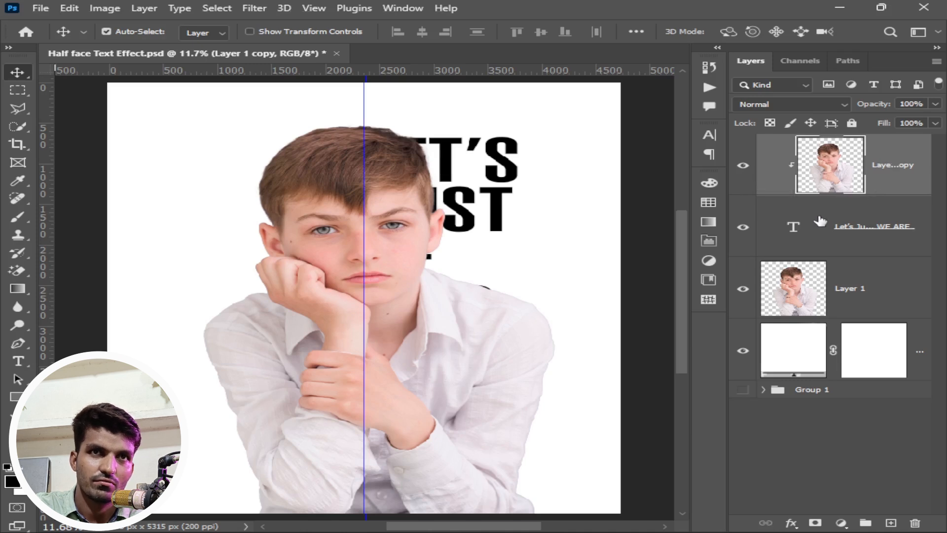
Select the original boy layer after clipping the copy to the letters
left_click(846, 288)
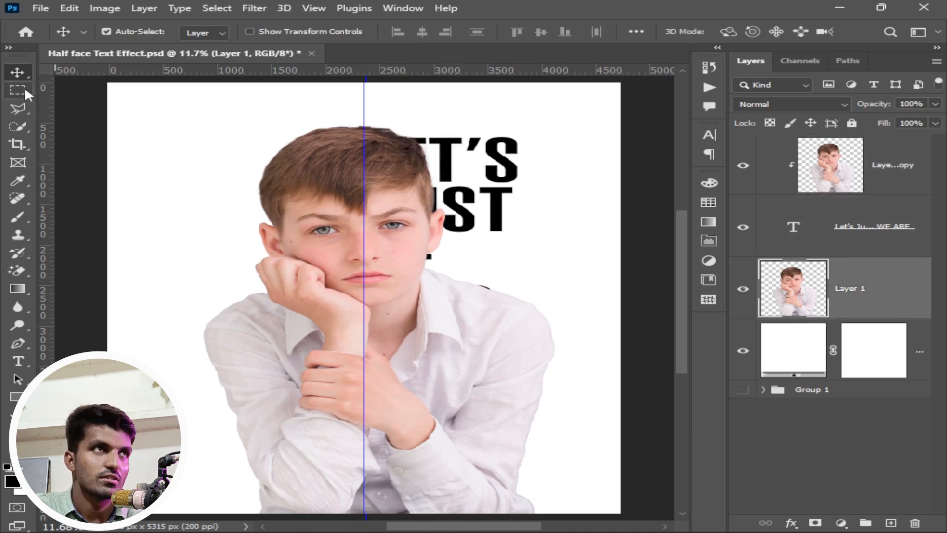
Marquee the canvas right of the guide, mask that half of the boy layer and deselect
left_click(18, 90)
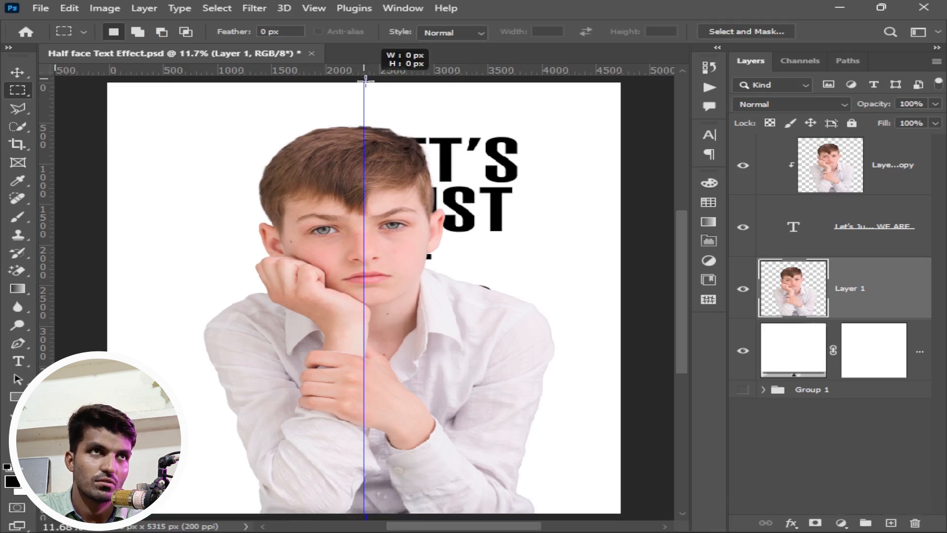
left_click_drag(364, 79, 619, 513)
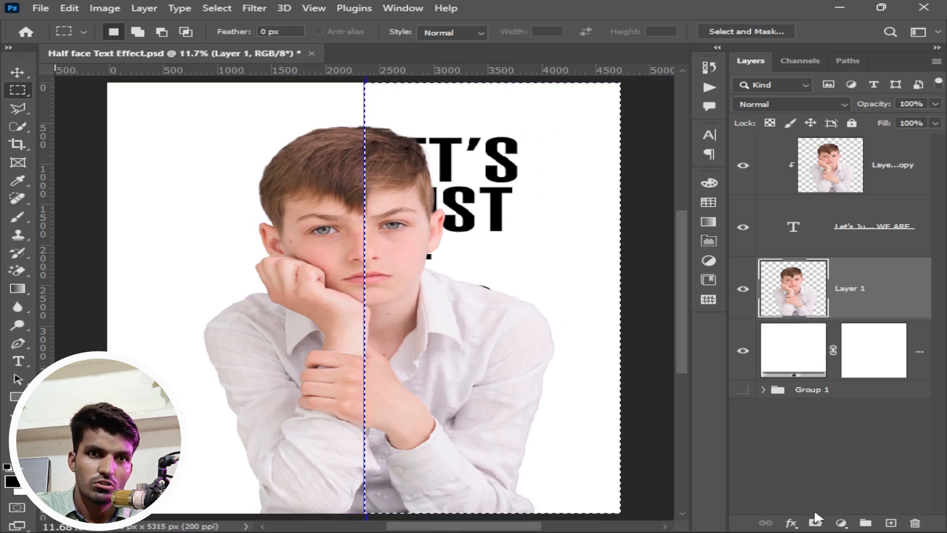
left_click(816, 523)
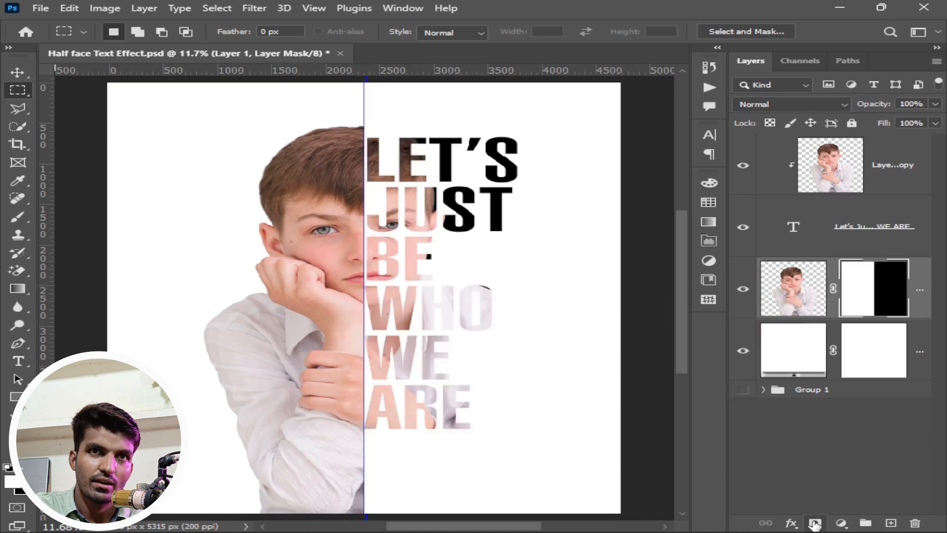
left_click(18, 72)
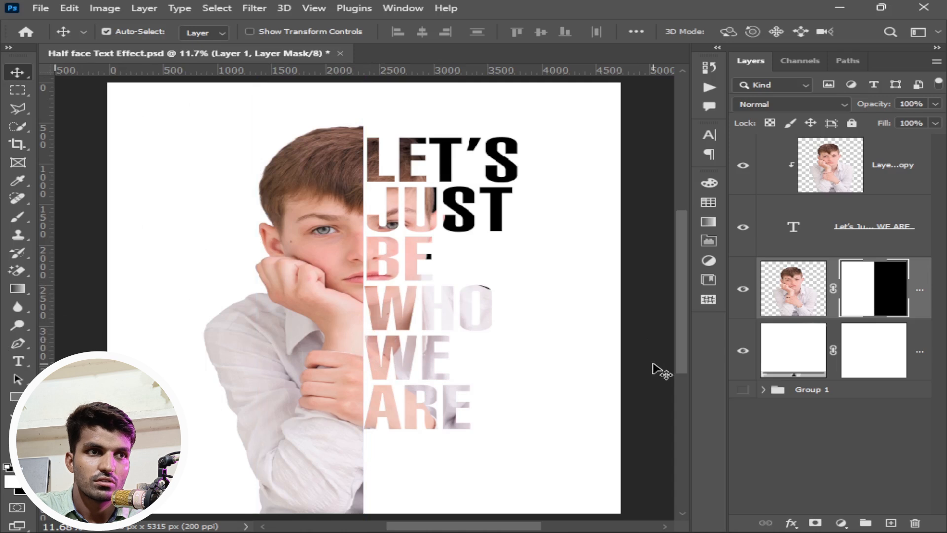
mouse_move(894, 302)
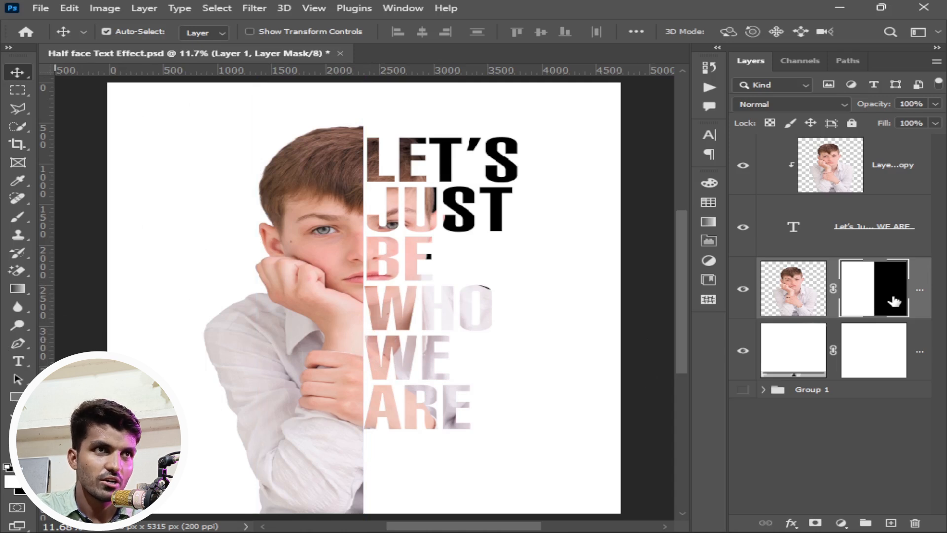
Add a Drop Shadow layer effect to the text layer
left_click(870, 226)
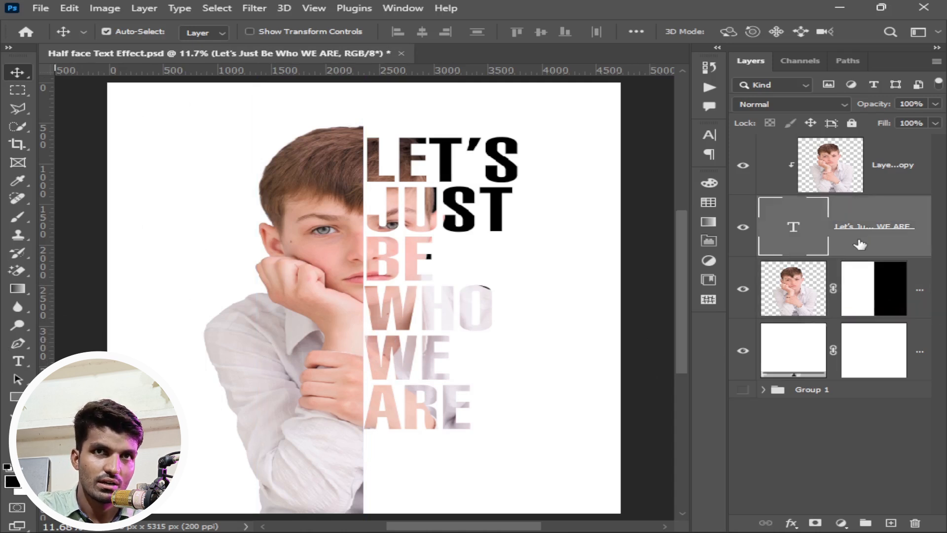
left_click(790, 523)
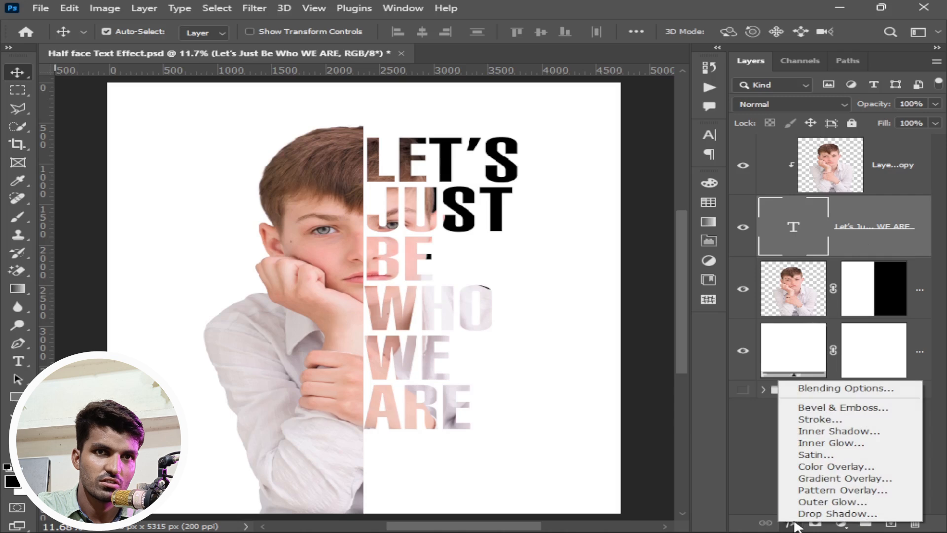
left_click(837, 513)
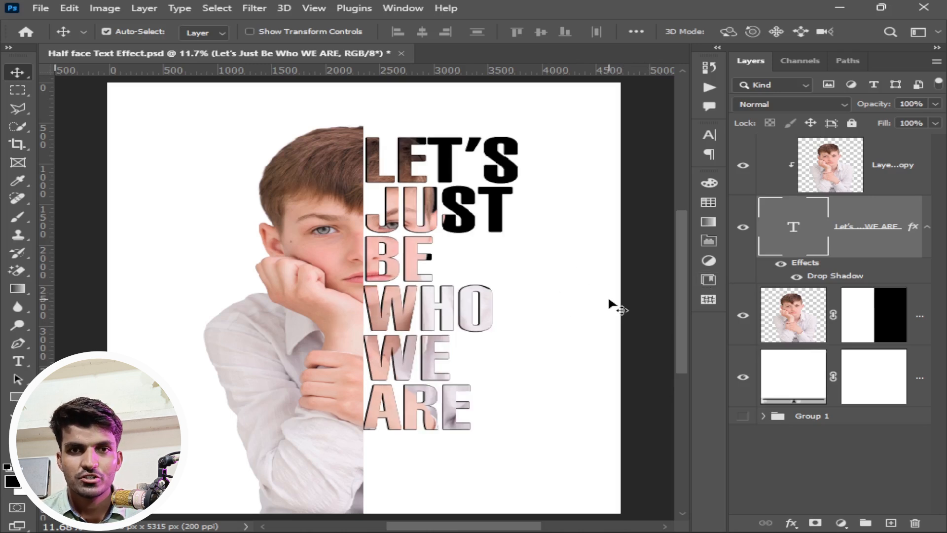
left_click(17, 362)
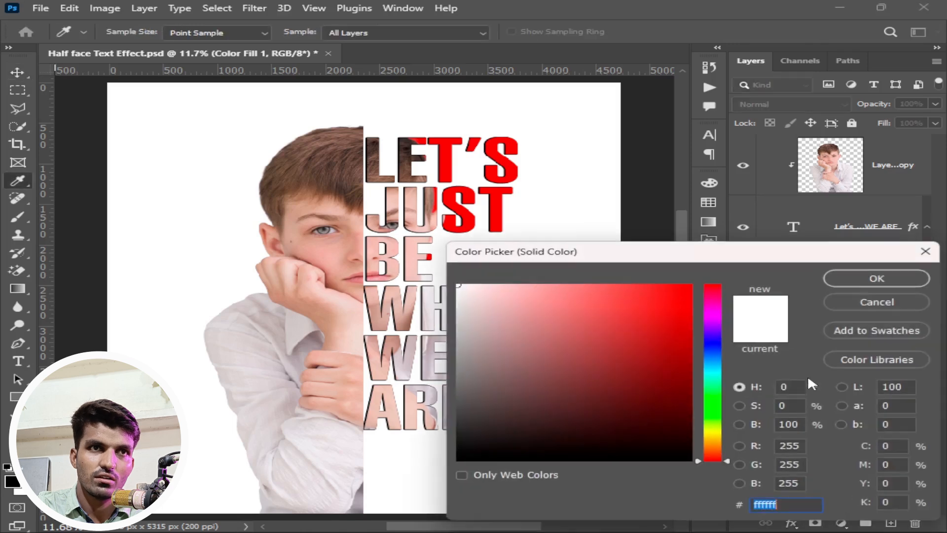
Confirm a #ffffff white Solid Color fill in the Color Picker
left_click(875, 278)
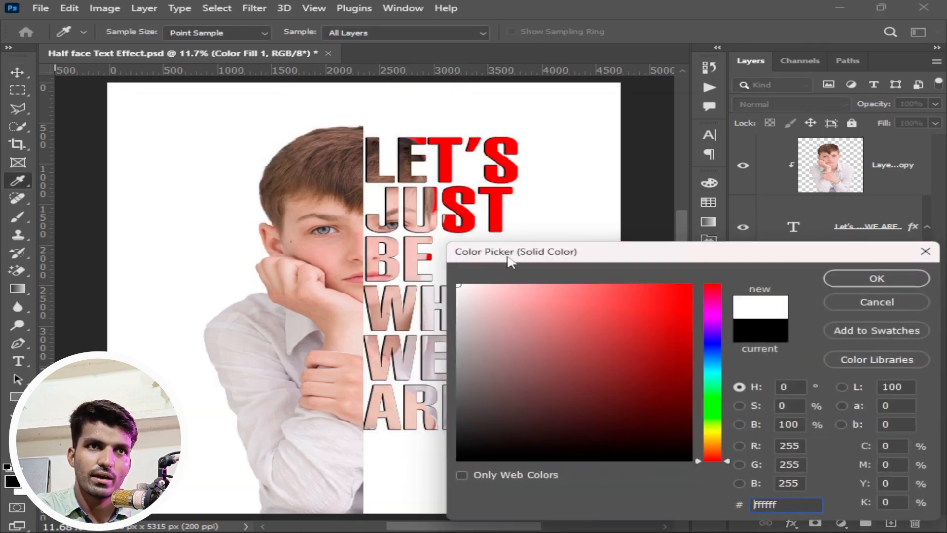
left_click(875, 279)
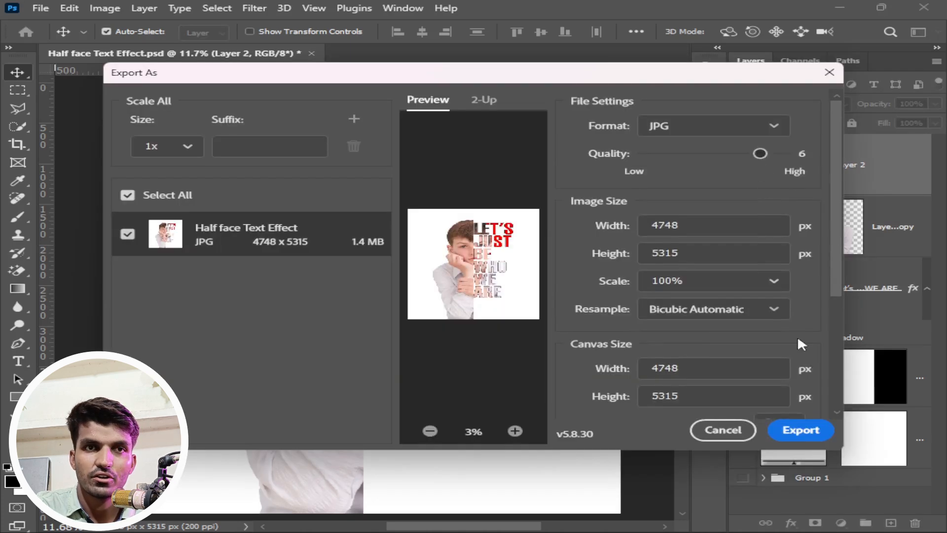
Export the design as a JPG to the Desktop via Export As
left_click(800, 430)
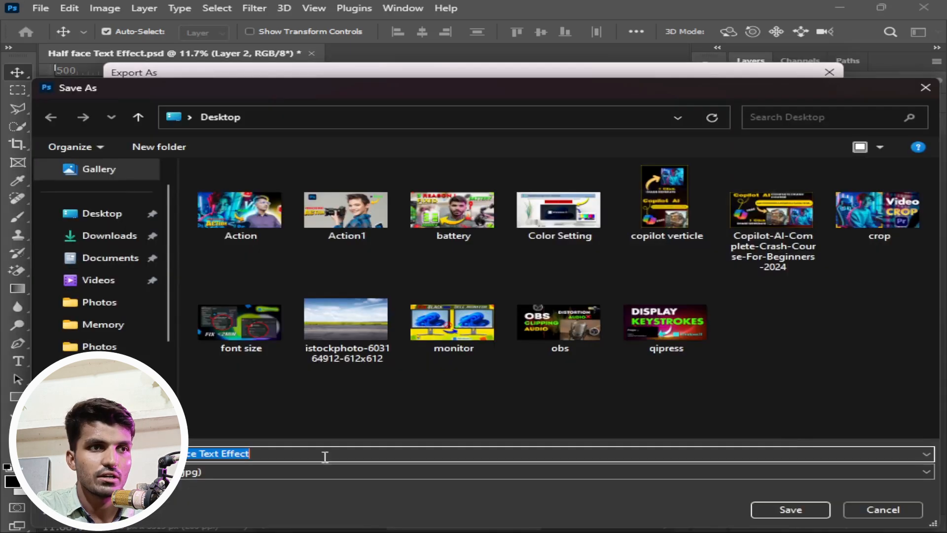